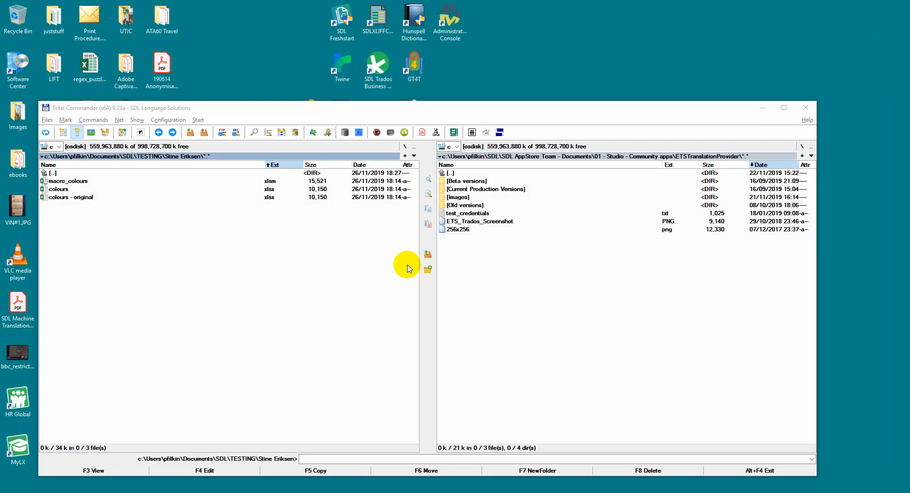
# Open macro_colours.xlsm from the testing folder in Excel
pyautogui.click(66, 180)
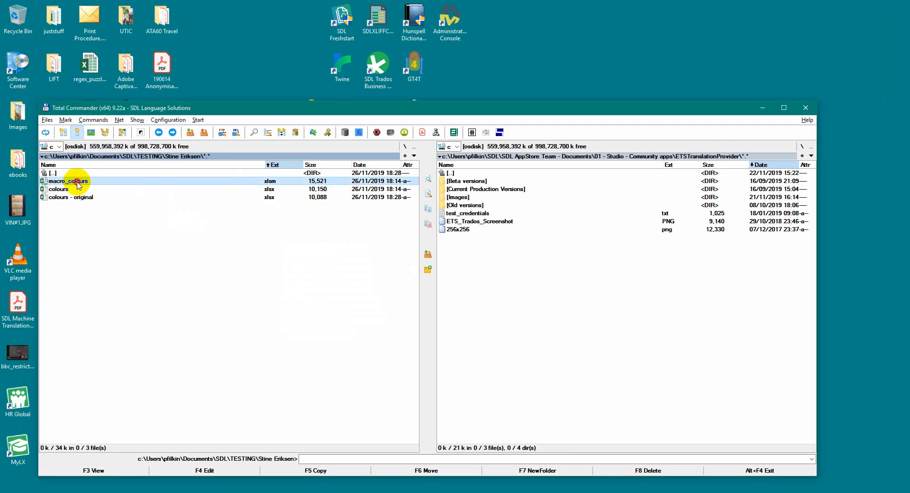
pyautogui.doubleClick(67, 180)
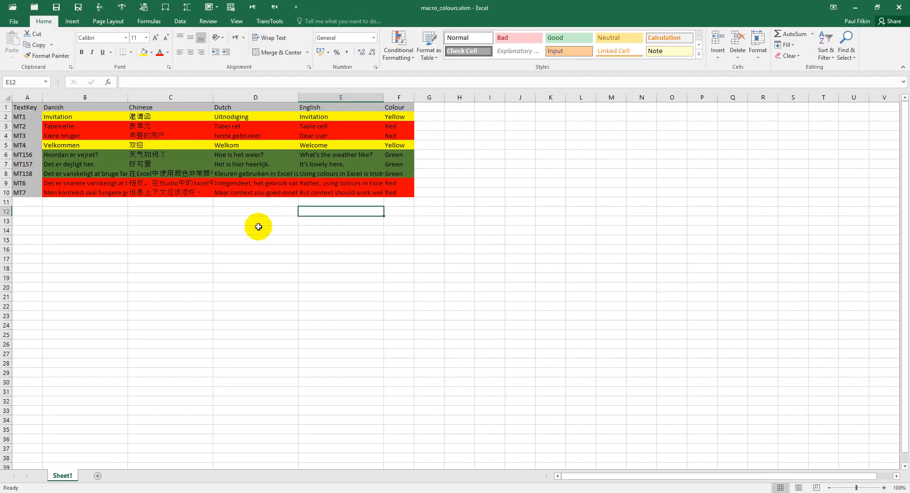
pyautogui.moveTo(253, 223)
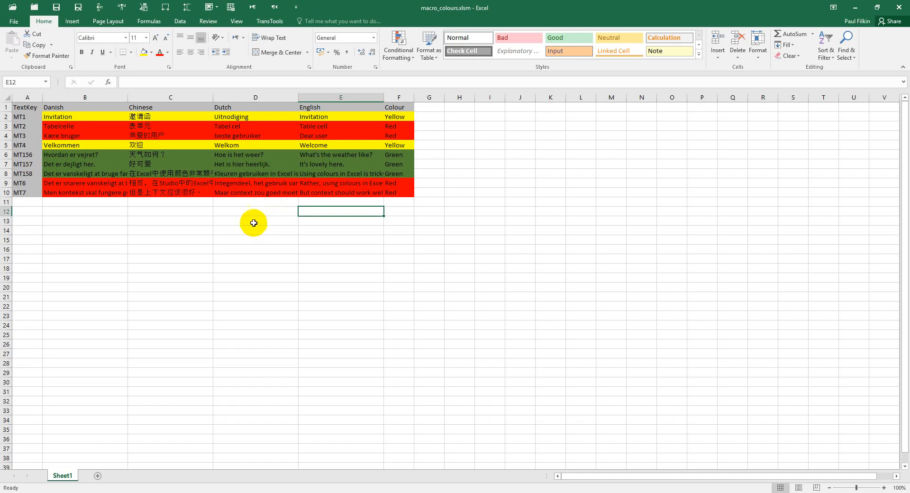
pyautogui.moveTo(248, 232)
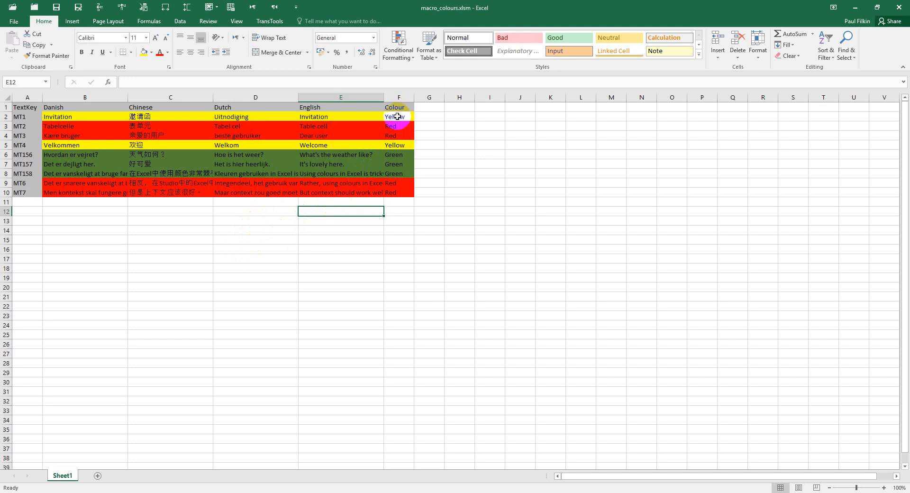
# View the Colour column's nested IF/getRGB1 formula and open the macro code
pyautogui.click(399, 117)
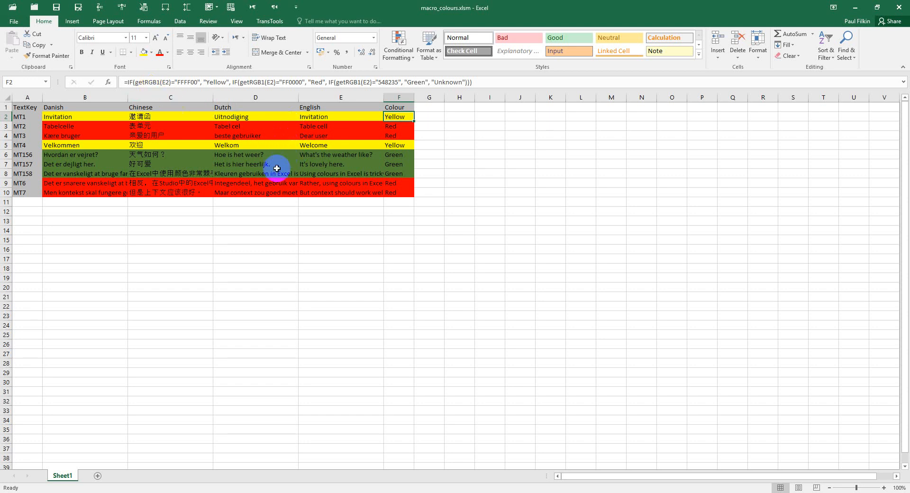
pyautogui.click(398, 164)
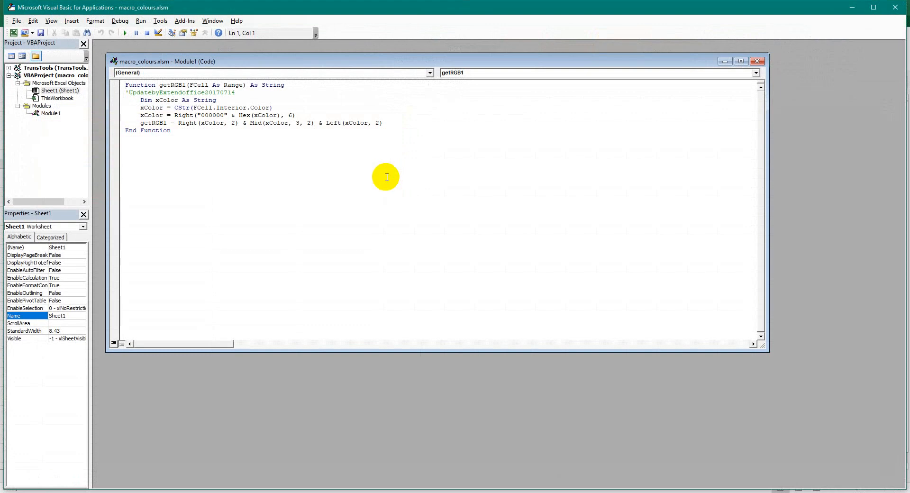
# Select Module1's getRGB1 code, read it, and close the VBA editor
pyautogui.press('ctrl+a')
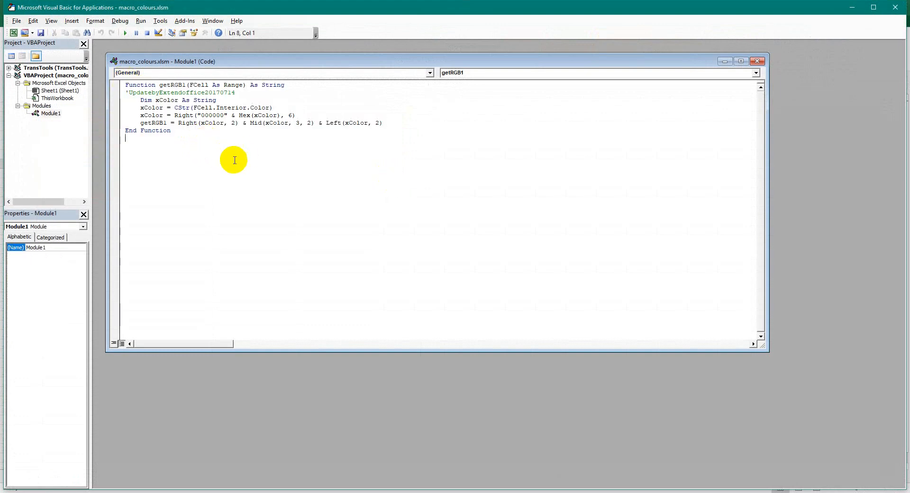
pyautogui.moveTo(204, 132)
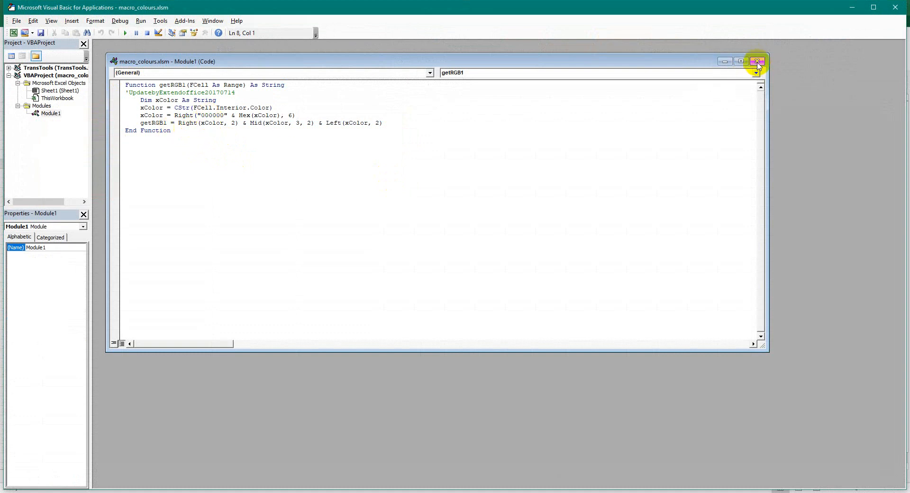
pyautogui.click(757, 61)
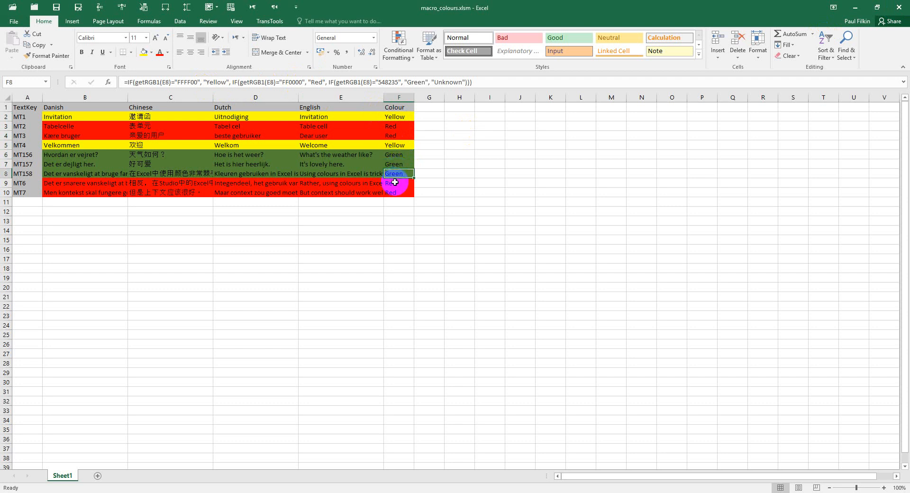
# View the getRGB1 formula in the Red row's Colour cell
pyautogui.click(399, 183)
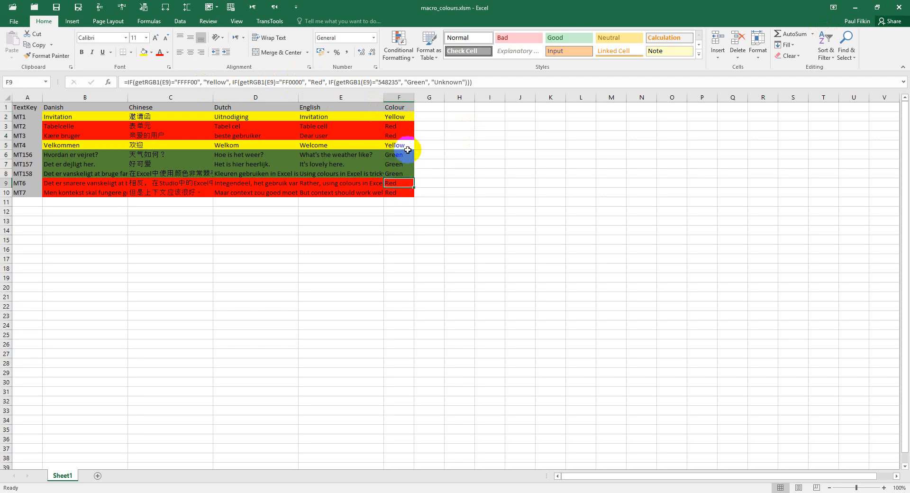
pyautogui.moveTo(417, 153)
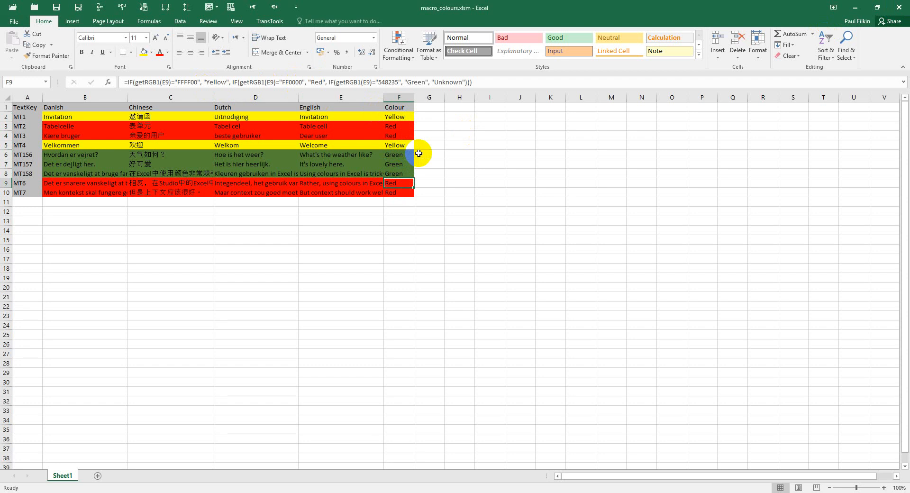
pyautogui.moveTo(405, 203)
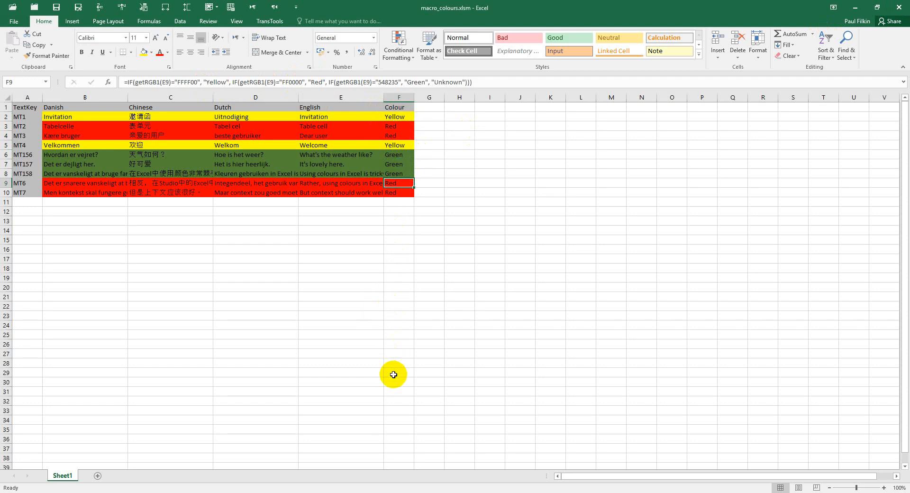
pyautogui.moveTo(379, 227)
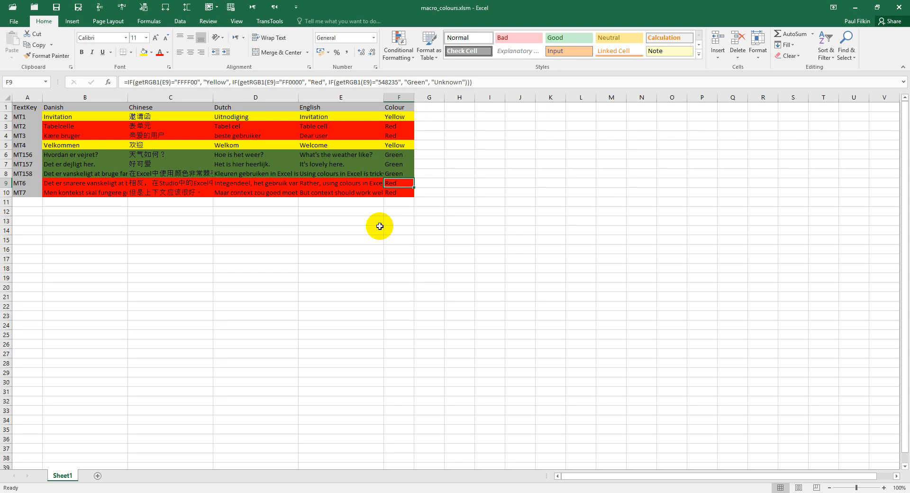
pyautogui.moveTo(396, 215)
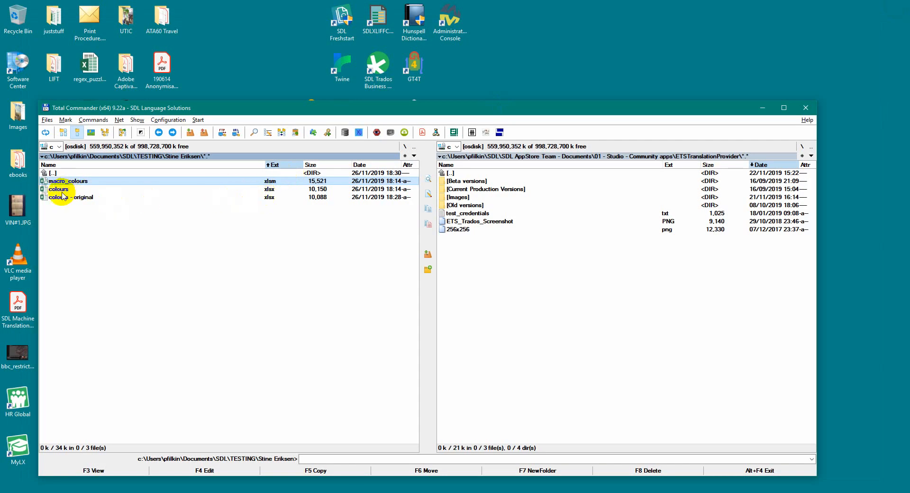
# Open colours.xlsx and check cells F3 and F6 hold plain text Red and Green
pyautogui.doubleClick(58, 188)
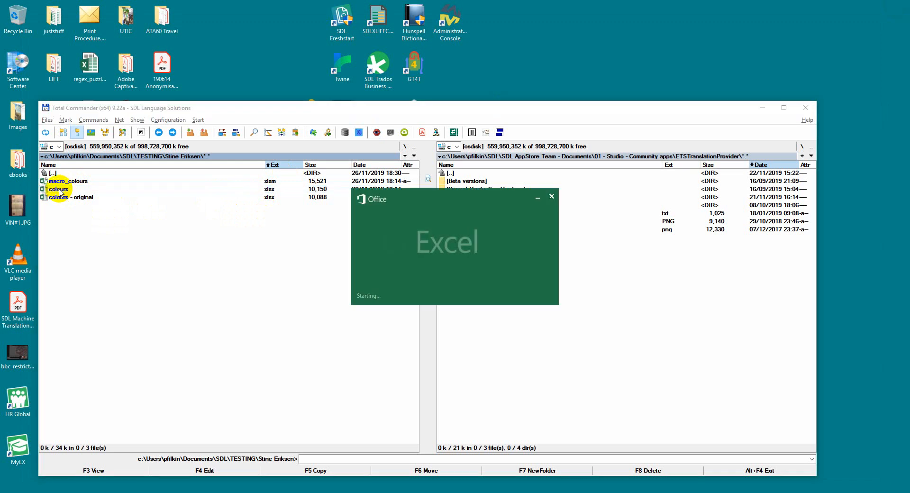
pyautogui.doubleClick(59, 189)
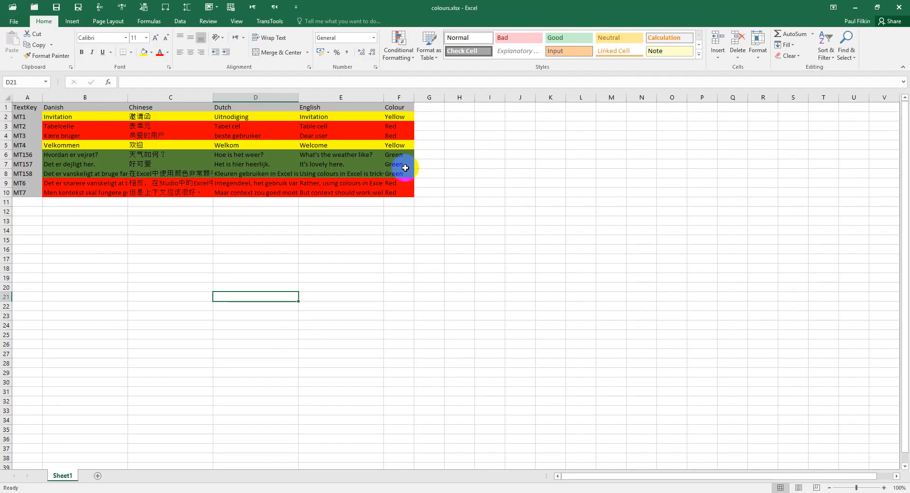
pyautogui.click(398, 126)
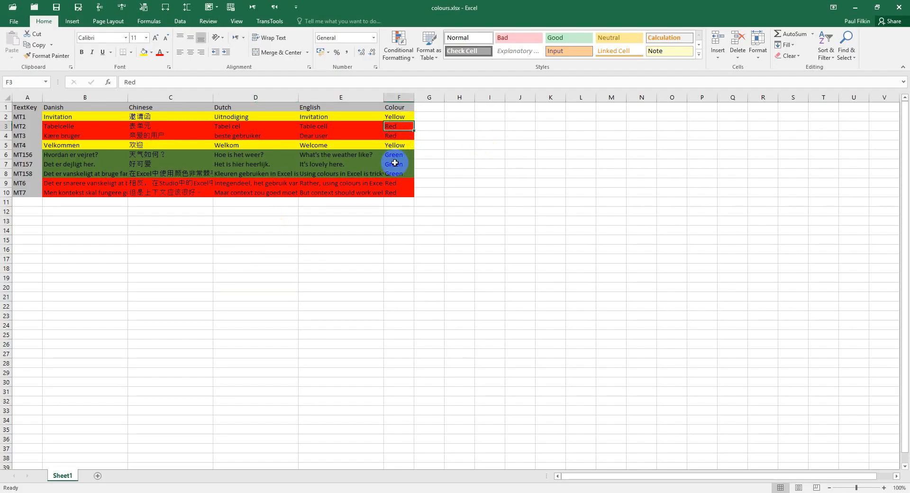
pyautogui.click(395, 183)
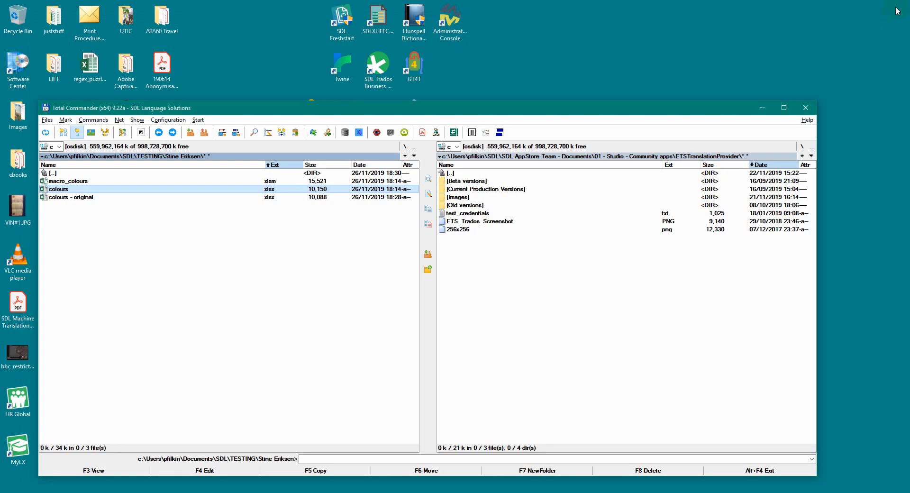
pyautogui.moveTo(200, 241)
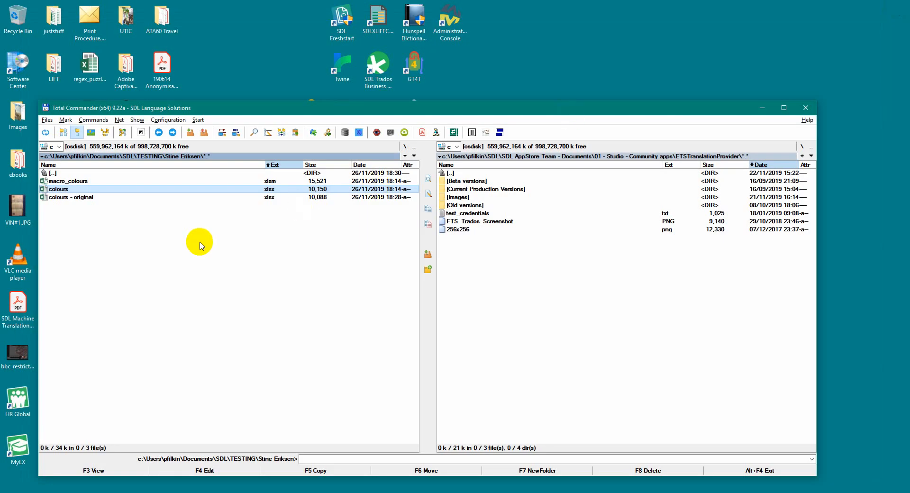
pyautogui.moveTo(214, 283)
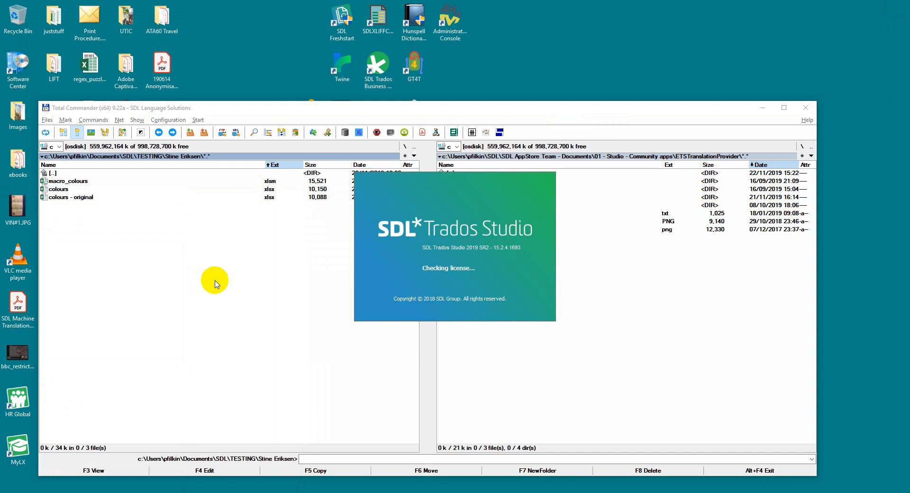
pyautogui.moveTo(219, 284)
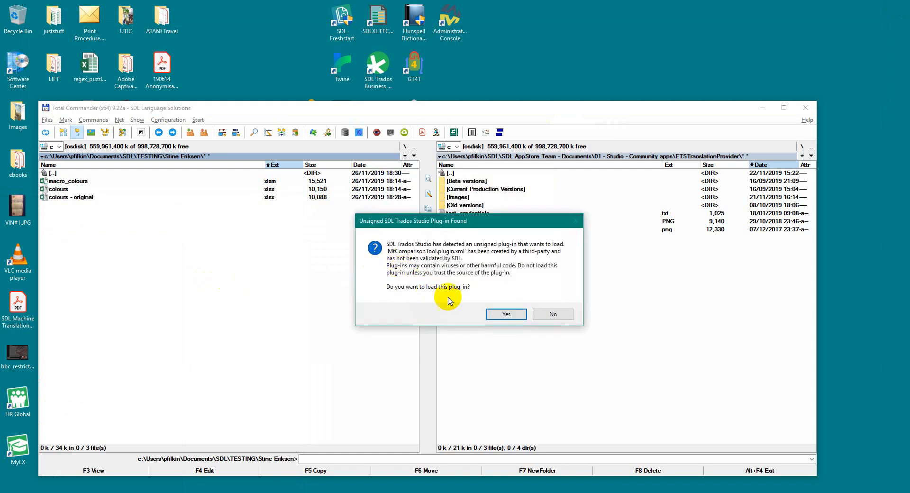
# Answer the MtComparisonTool and StudioSubtitling unsigned plug-in prompts
pyautogui.click(552, 313)
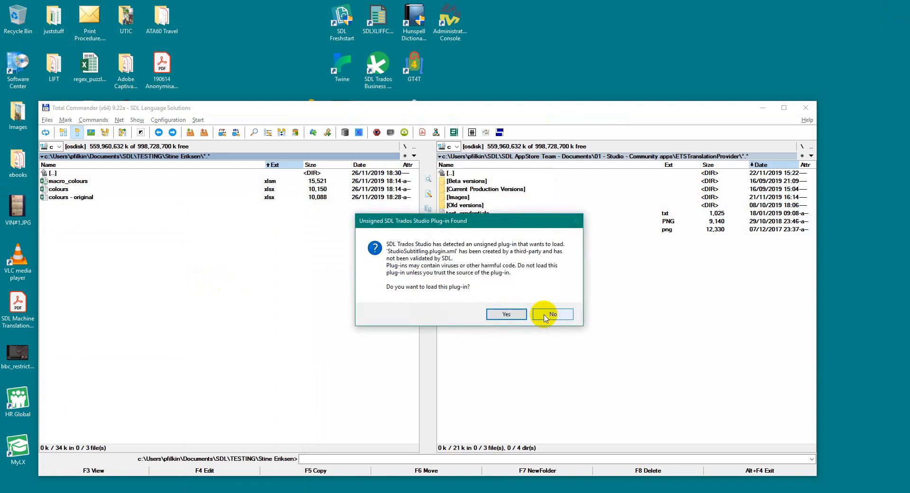
pyautogui.click(550, 314)
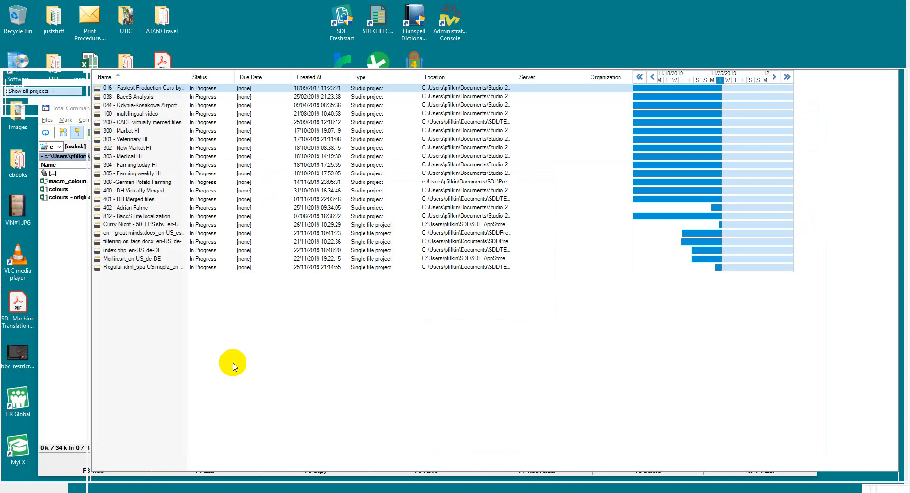
# Open Options at the Bilingual Excel Common settings, with source column B and target E
pyautogui.click(28, 398)
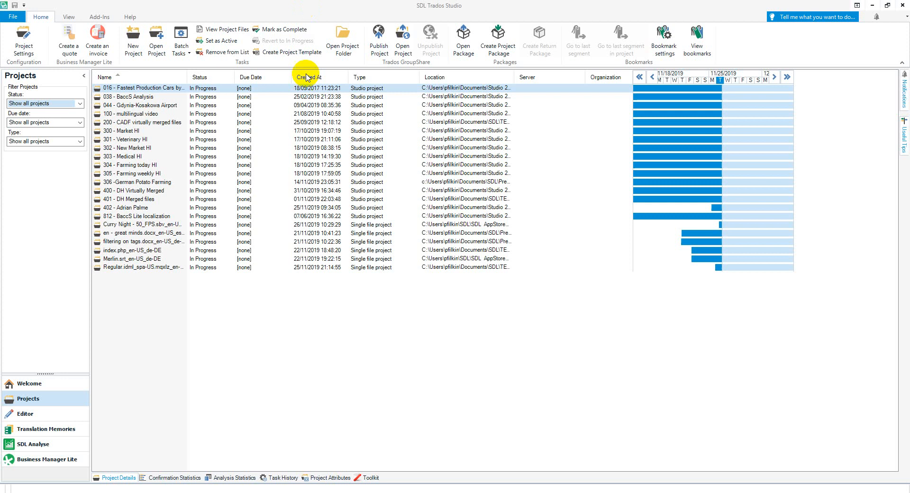
pyautogui.click(13, 16)
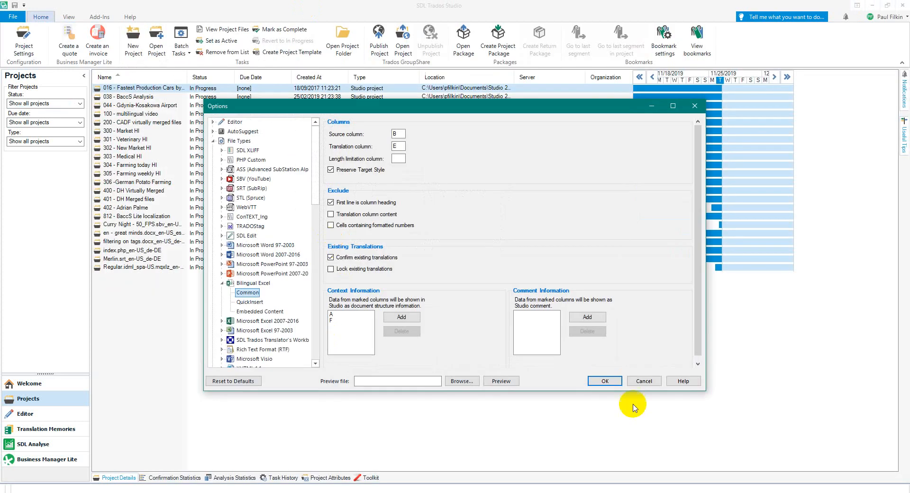
pyautogui.click(603, 379)
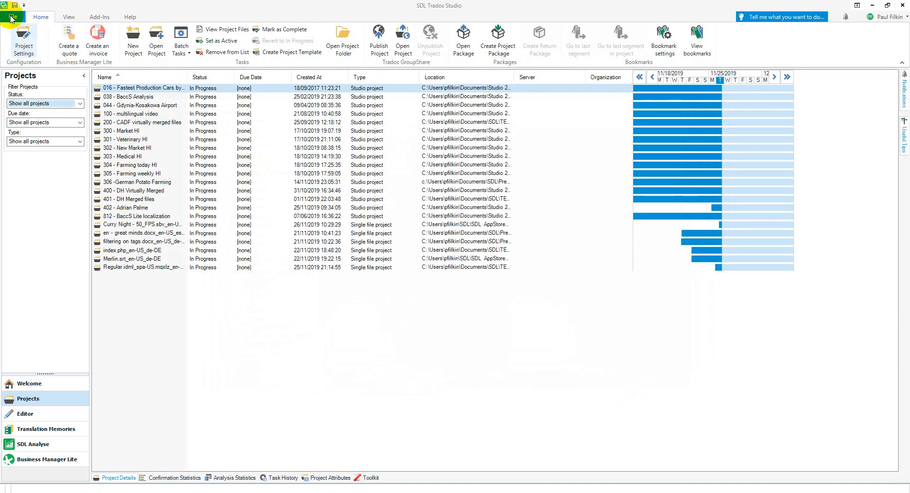
pyautogui.click(11, 16)
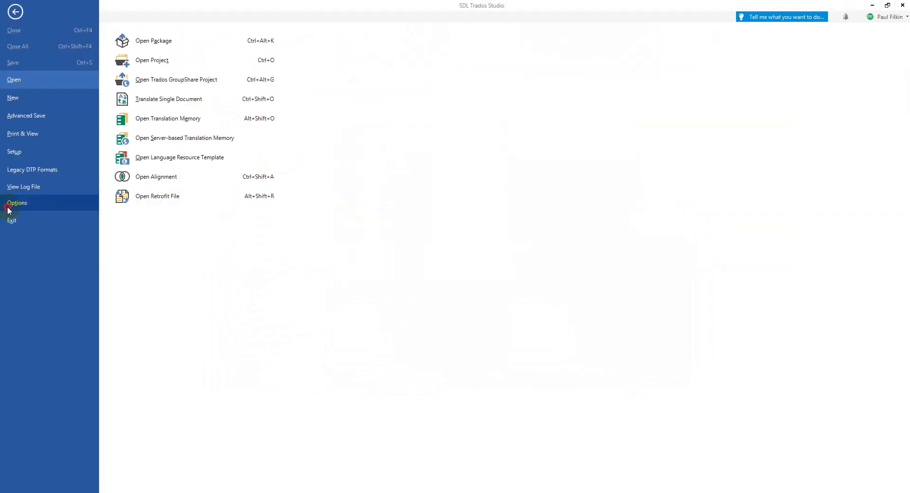
pyautogui.click(15, 11)
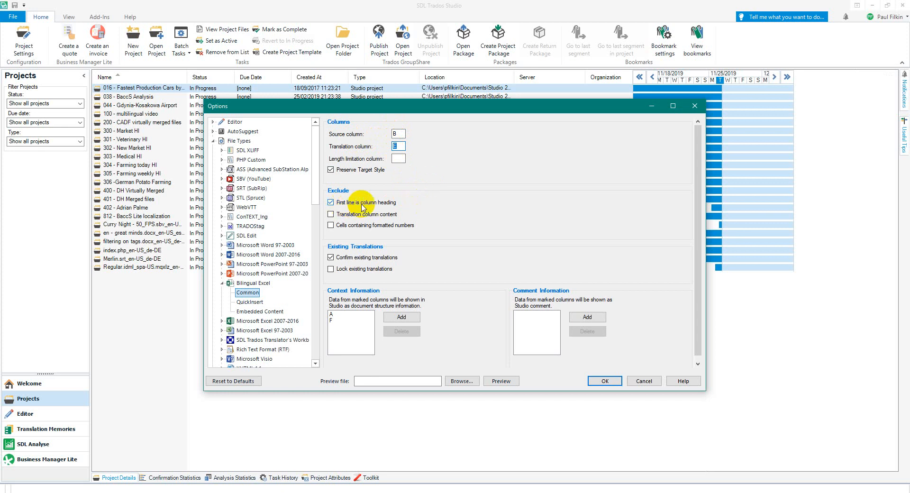
# Uncheck 'First line is column heading' and select context column F
pyautogui.click(331, 202)
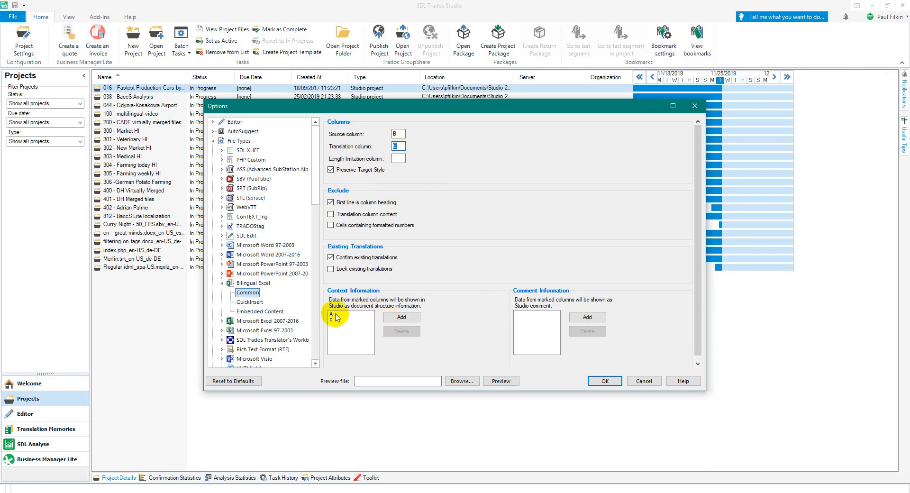
pyautogui.click(336, 321)
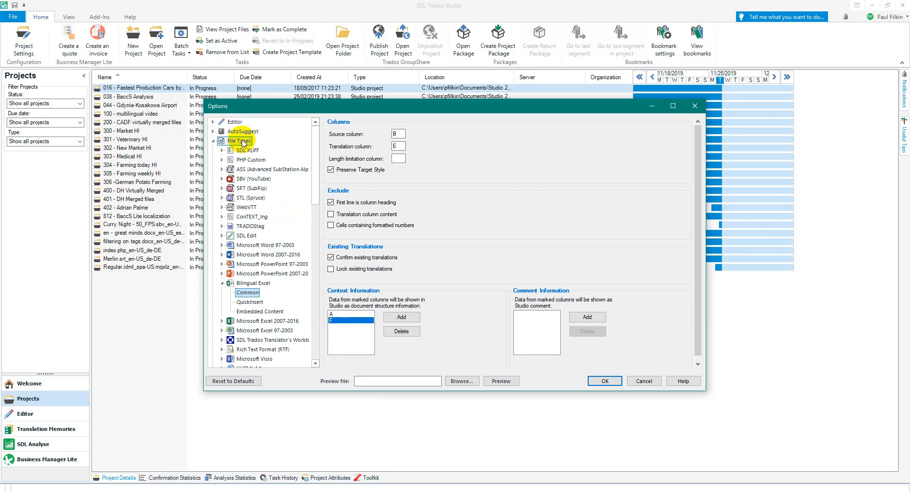
# Move Bilingual Excel down and back up, keeping it above Microsoft Excel 2007-2016
pyautogui.click(236, 141)
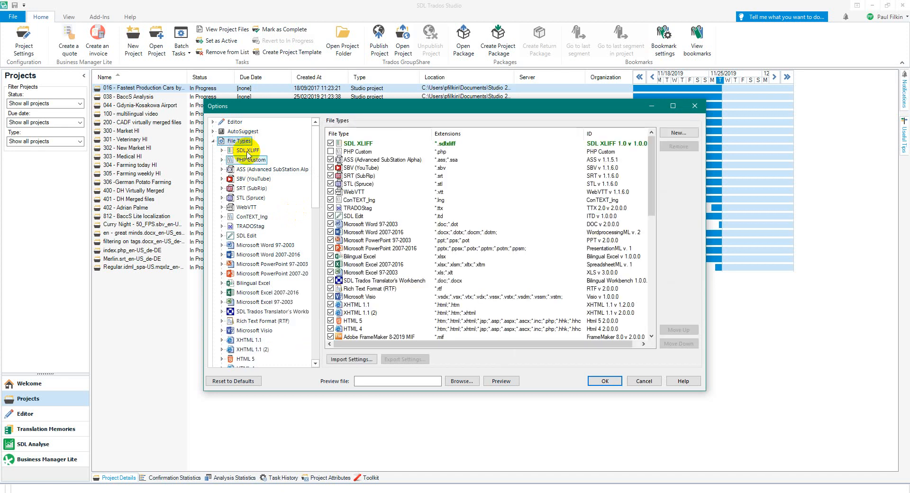
pyautogui.click(359, 256)
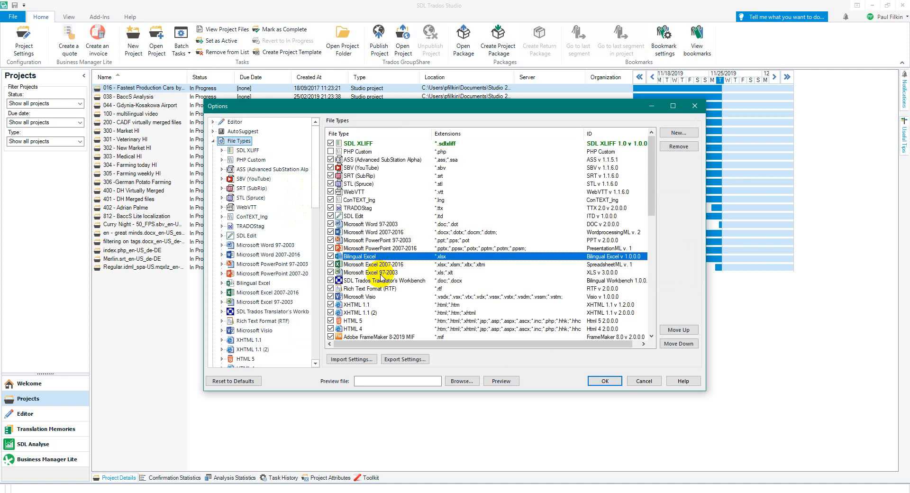
pyautogui.click(678, 344)
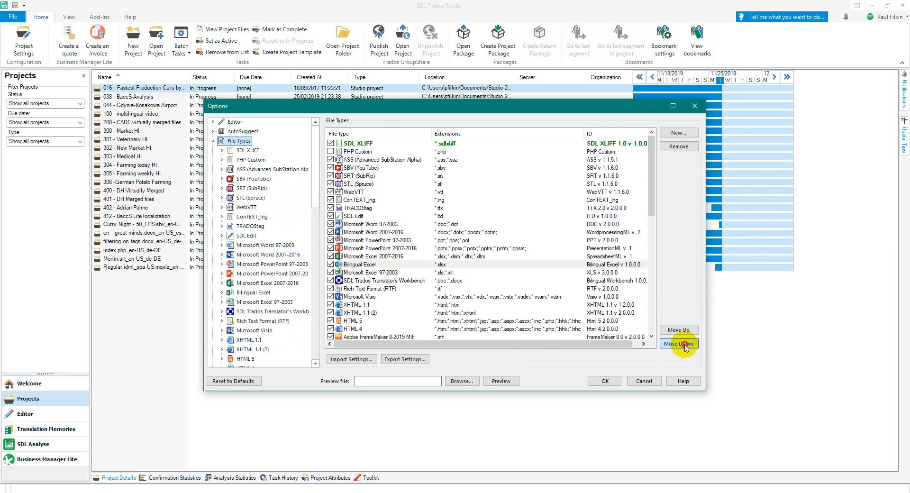
pyautogui.click(678, 330)
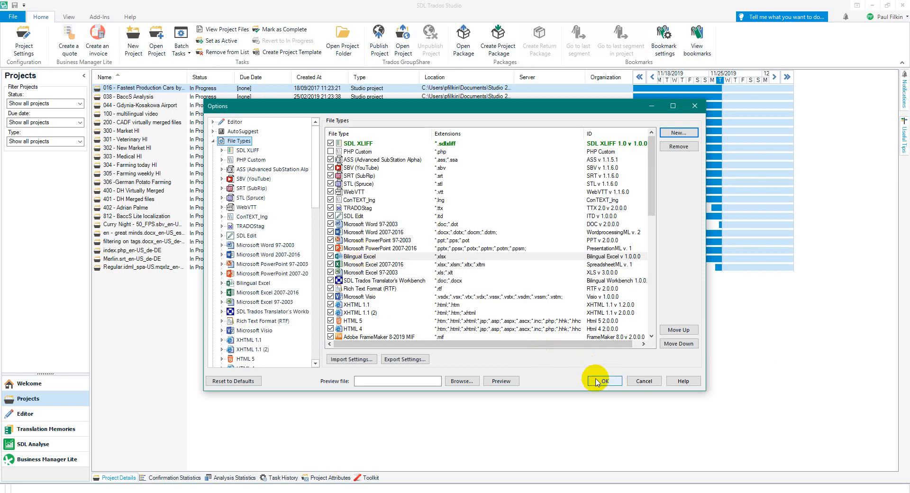
# Save the Options changes and open colours.xlsx for translation
pyautogui.click(603, 380)
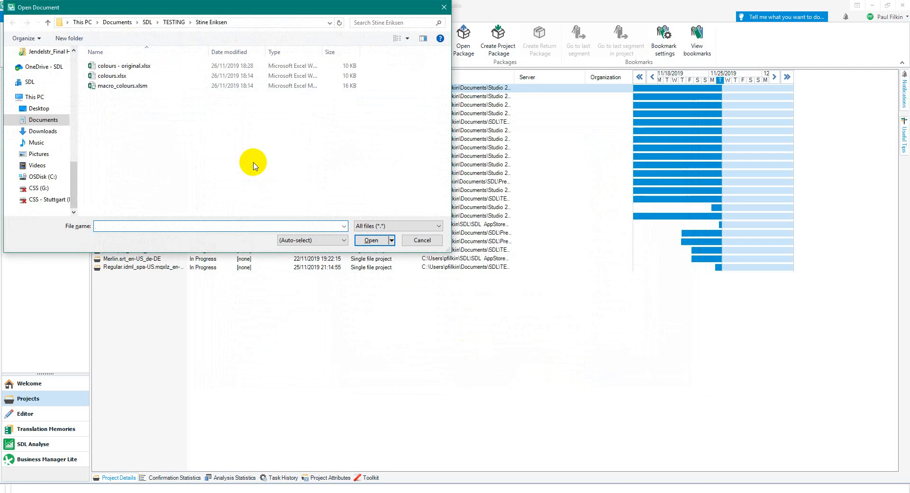
pyautogui.moveTo(215, 185)
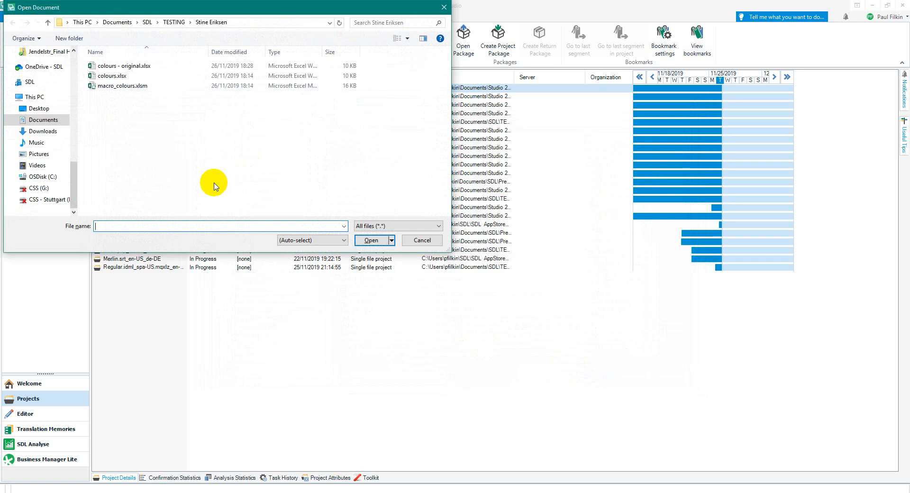
pyautogui.click(111, 75)
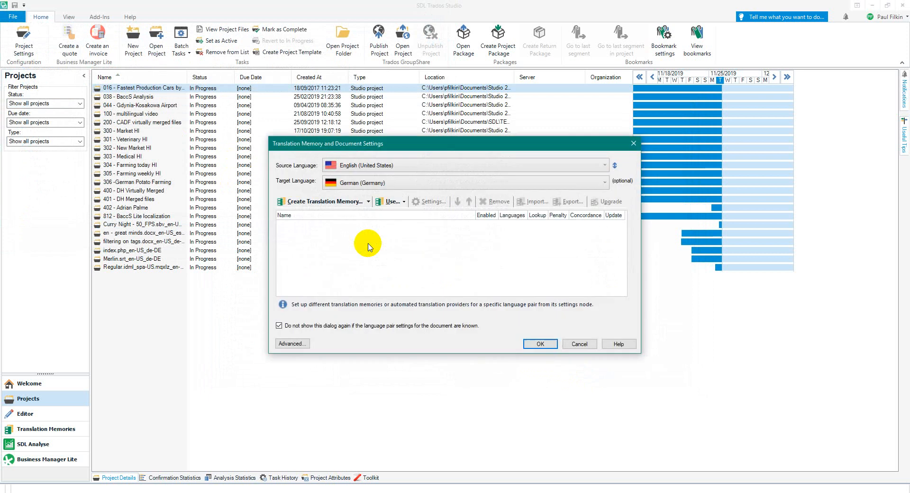
# Set the workbook's languages to Danish (Denmark) source and English (United States) target, then confirm
pyautogui.click(614, 165)
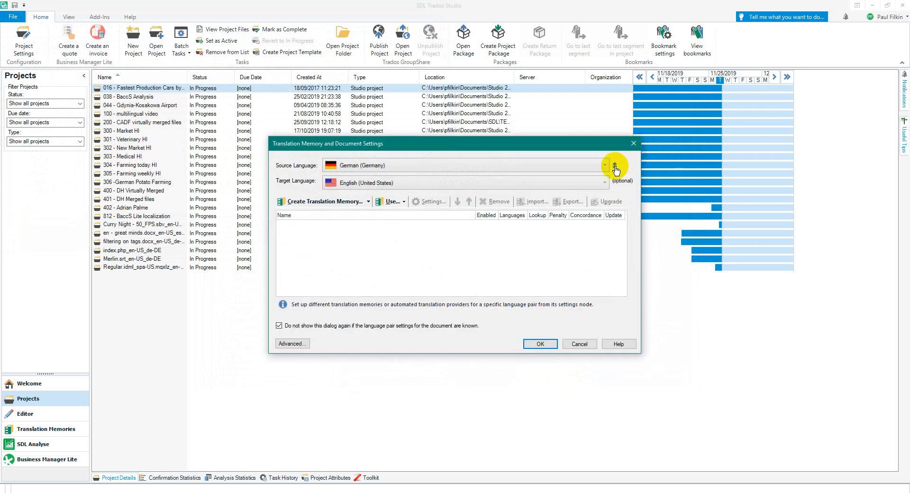
pyautogui.click(603, 165)
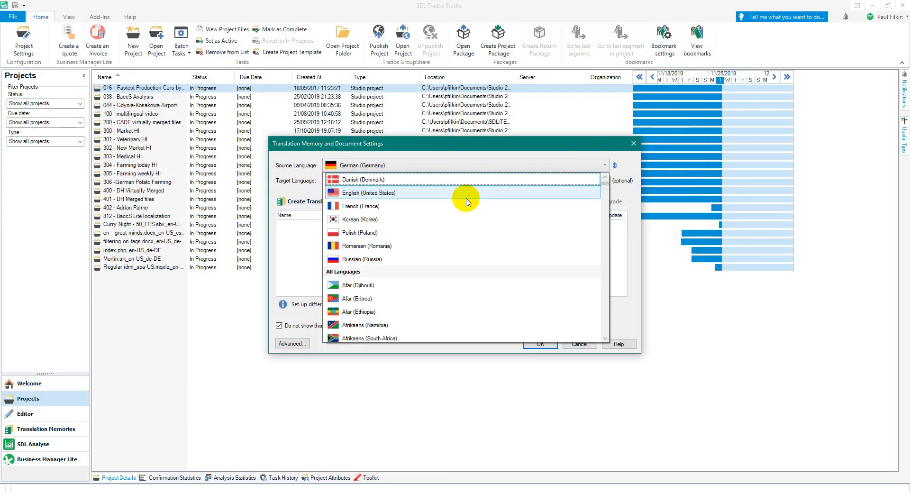
pyautogui.click(369, 193)
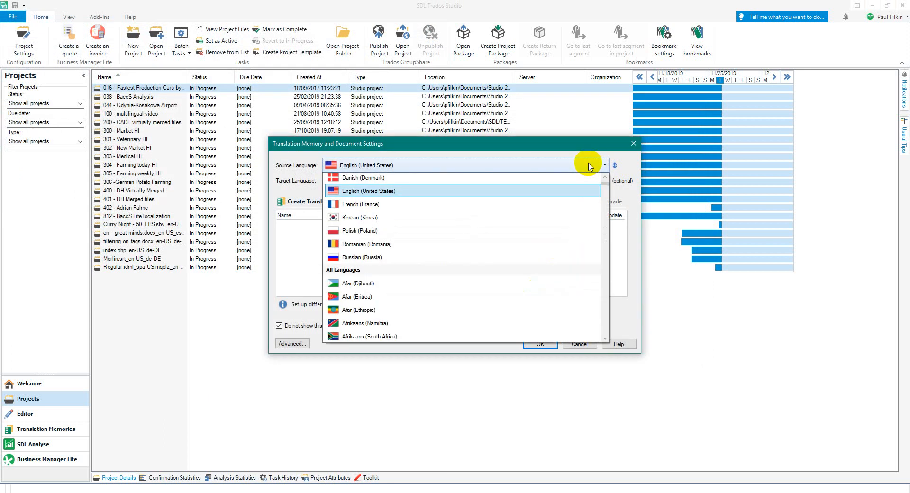
pyautogui.click(364, 178)
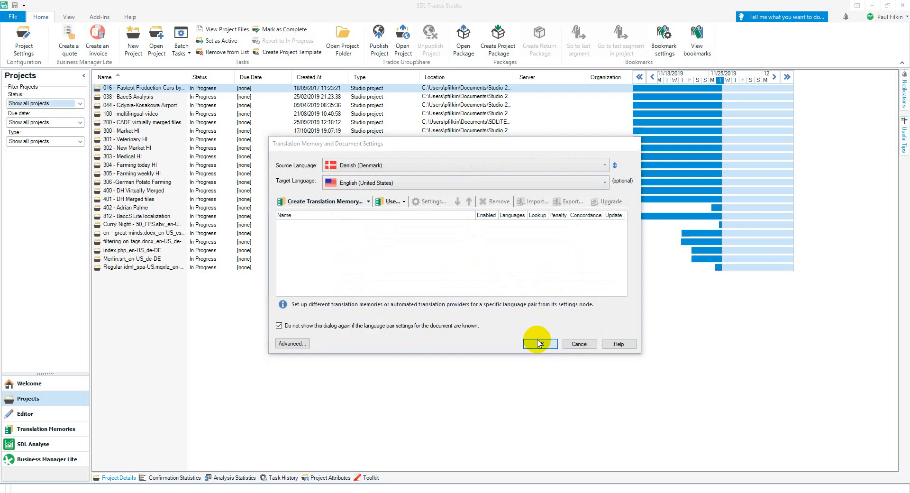
pyautogui.click(538, 343)
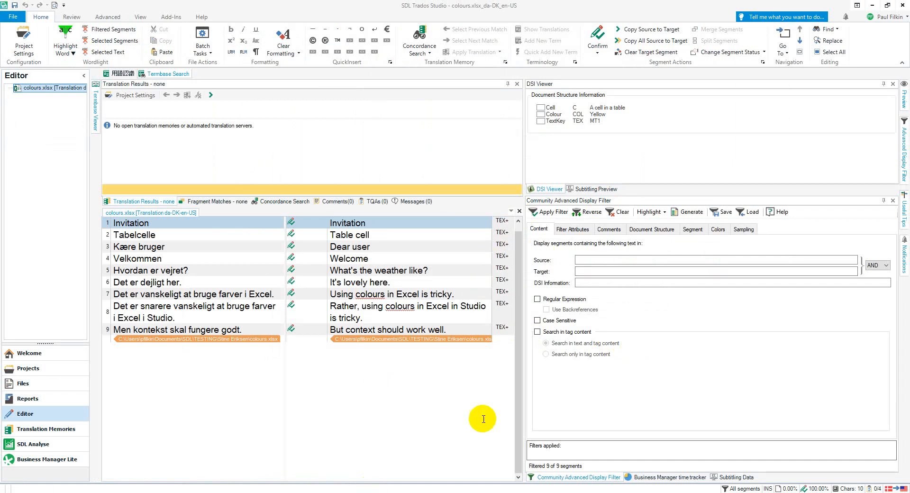
pyautogui.moveTo(445, 449)
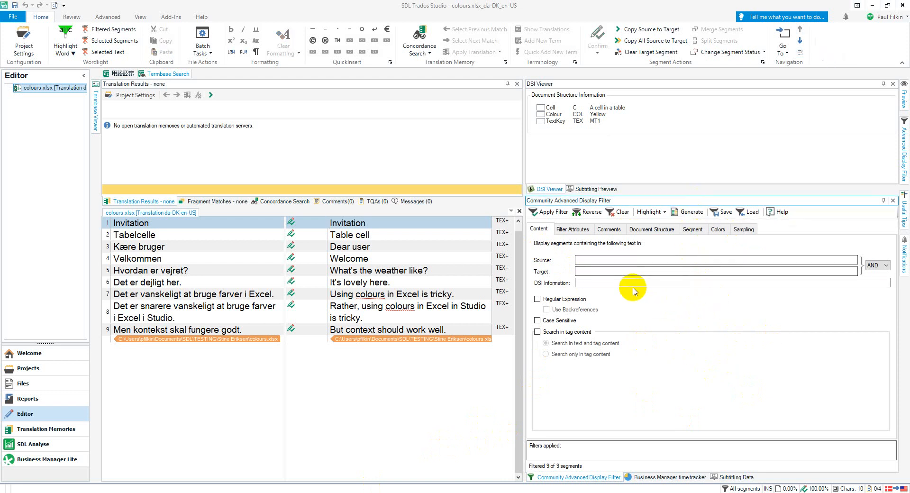
pyautogui.moveTo(717, 326)
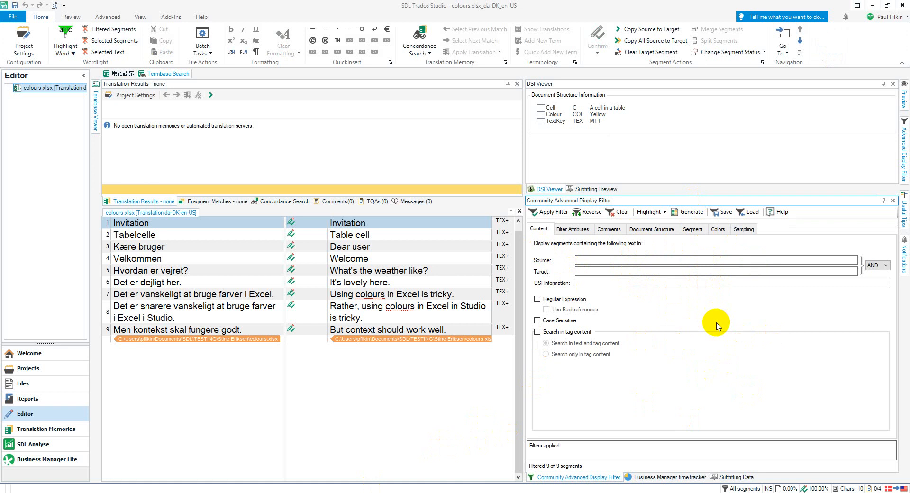
pyautogui.moveTo(703, 315)
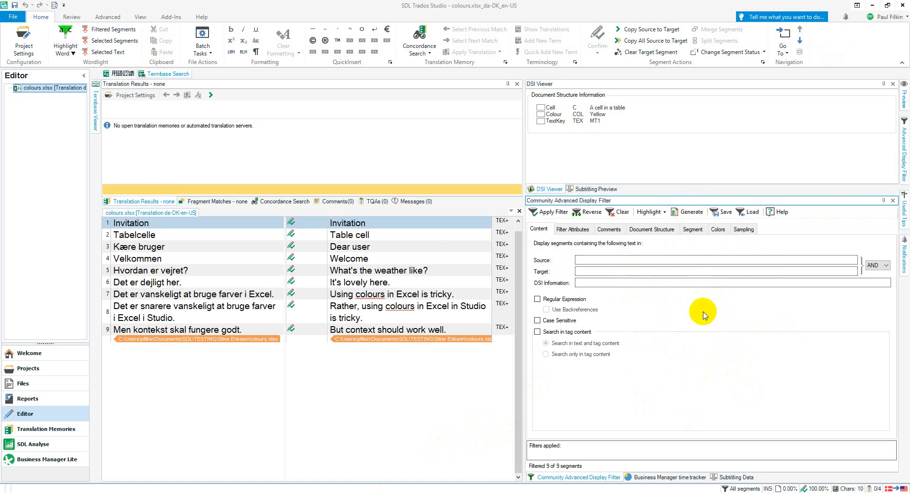
pyautogui.moveTo(685, 88)
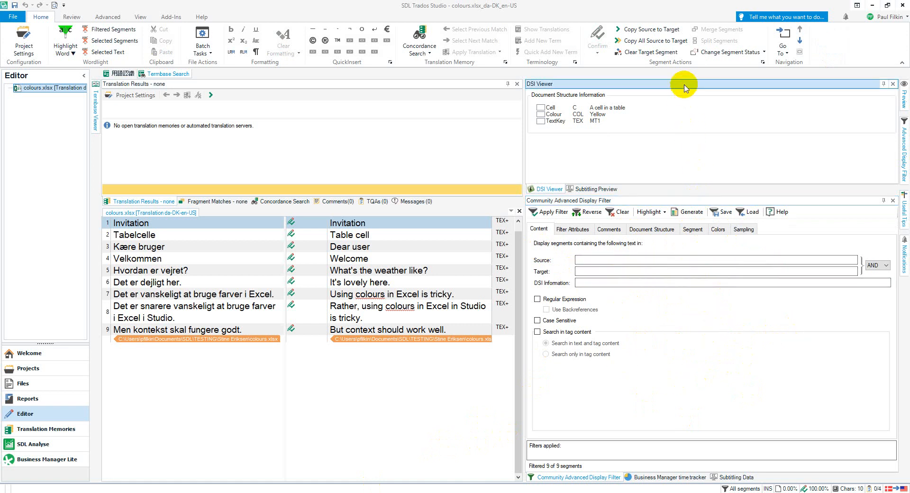
pyautogui.moveTo(693, 90)
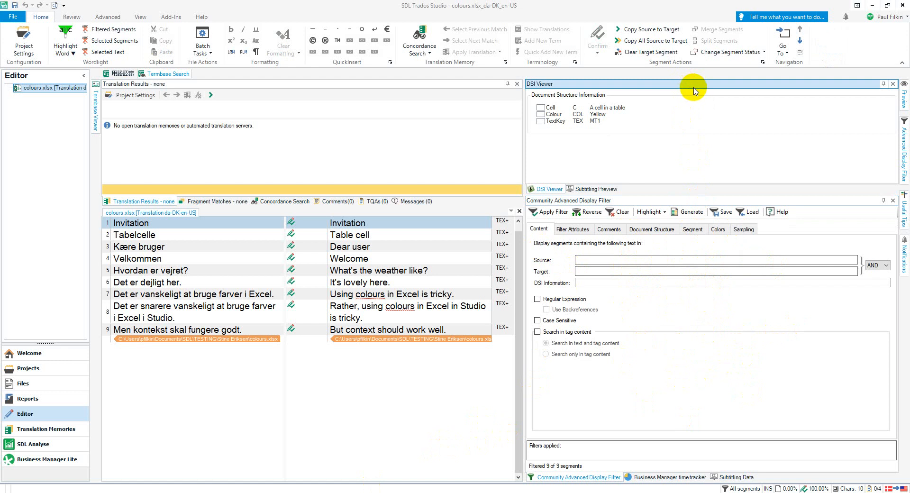
pyautogui.moveTo(417, 234)
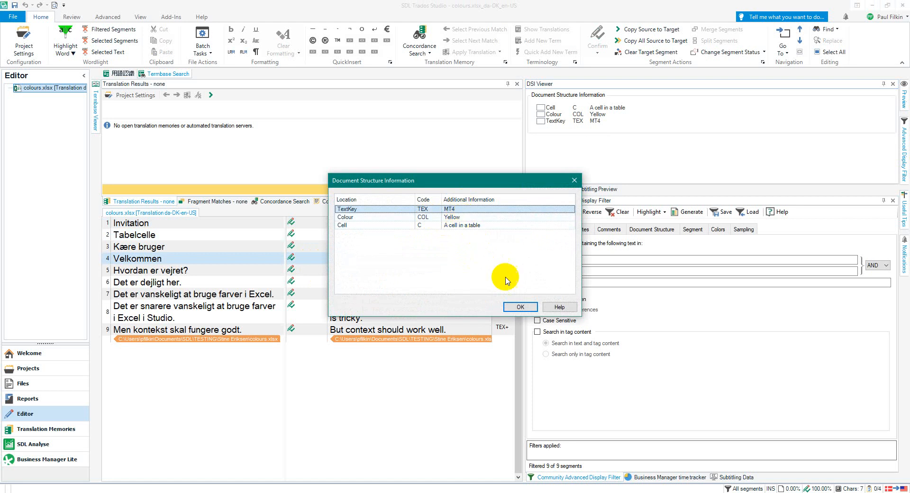
# Close the Velkommen segment's structure details and return to segment 1 (Yellow, MT1)
pyautogui.click(519, 306)
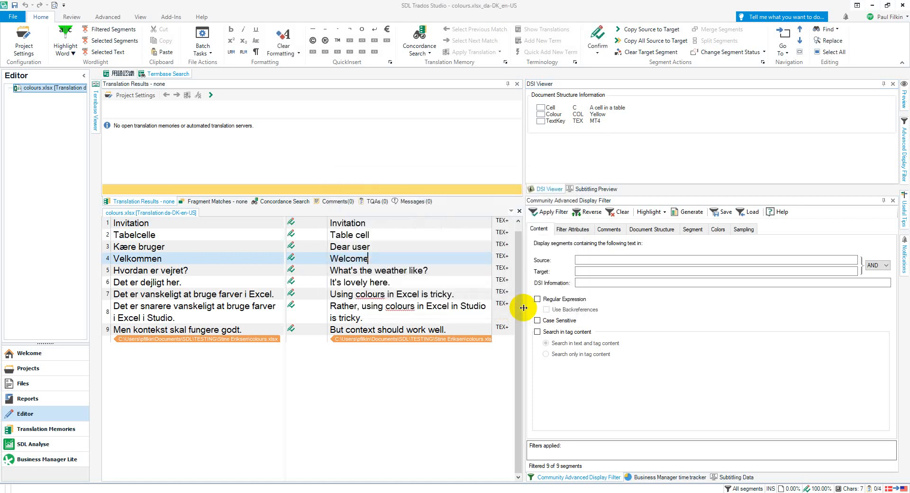
pyautogui.moveTo(584, 88)
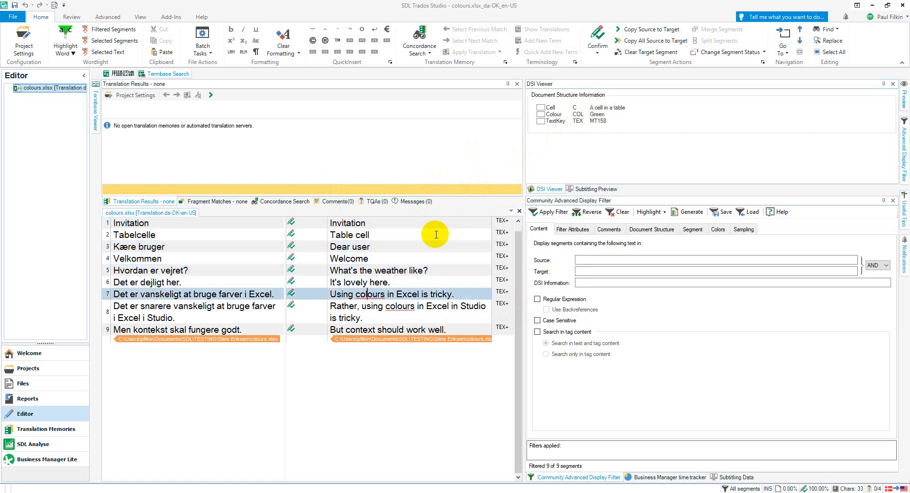
pyautogui.click(406, 312)
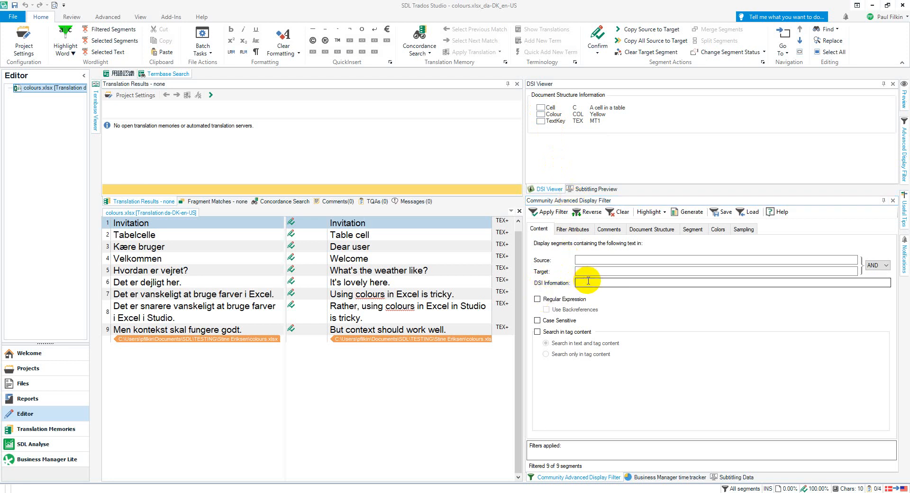
pyautogui.click(696, 281)
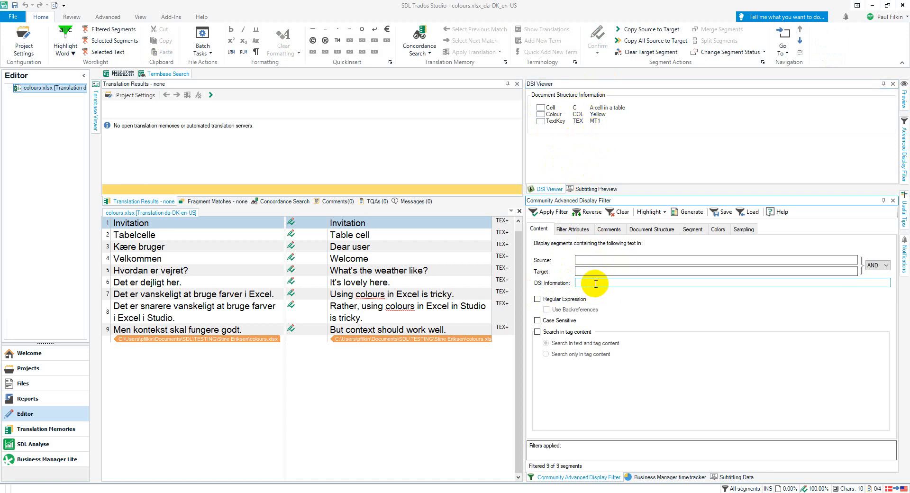
pyautogui.write('Yellow')
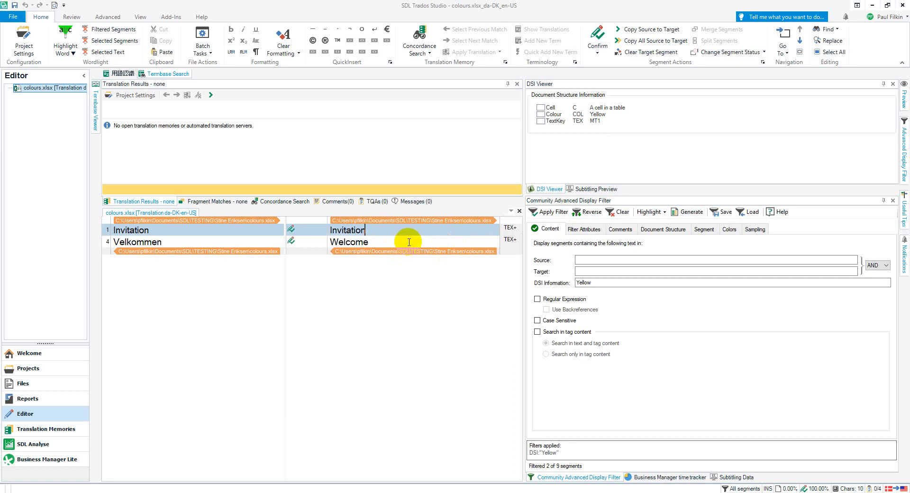
pyautogui.moveTo(411, 243)
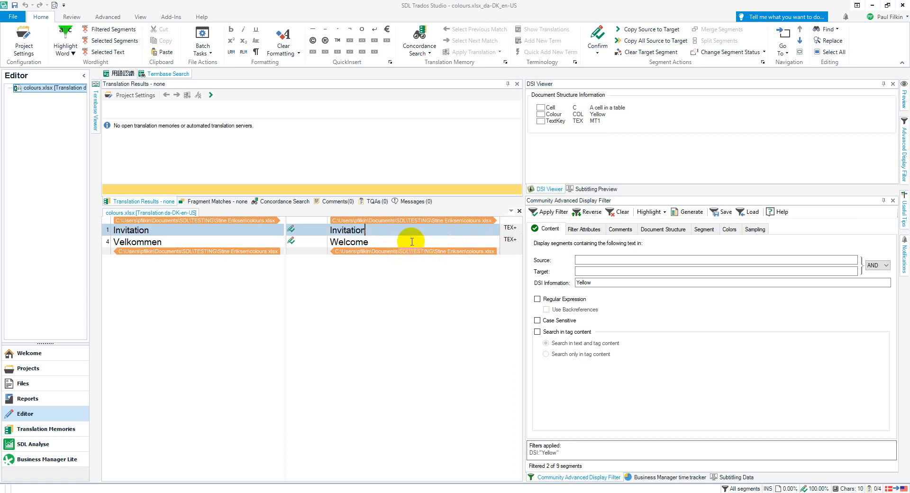
pyautogui.moveTo(401, 240)
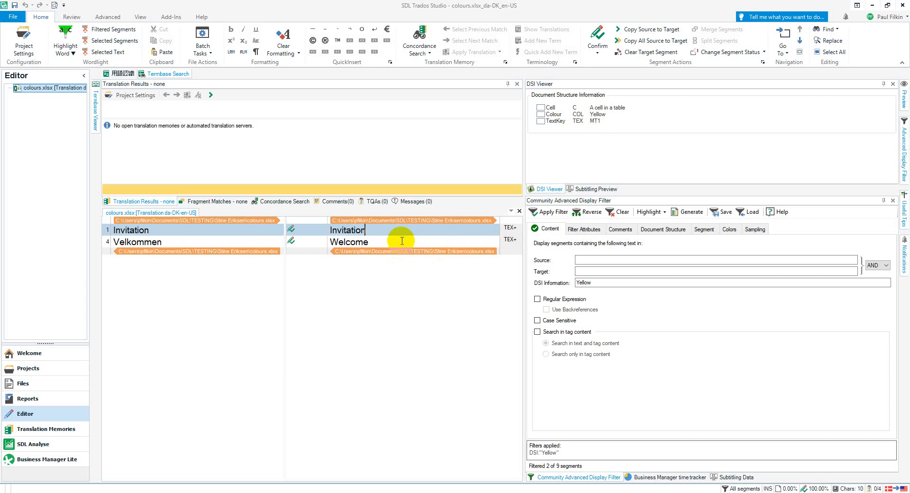
pyautogui.moveTo(479, 240)
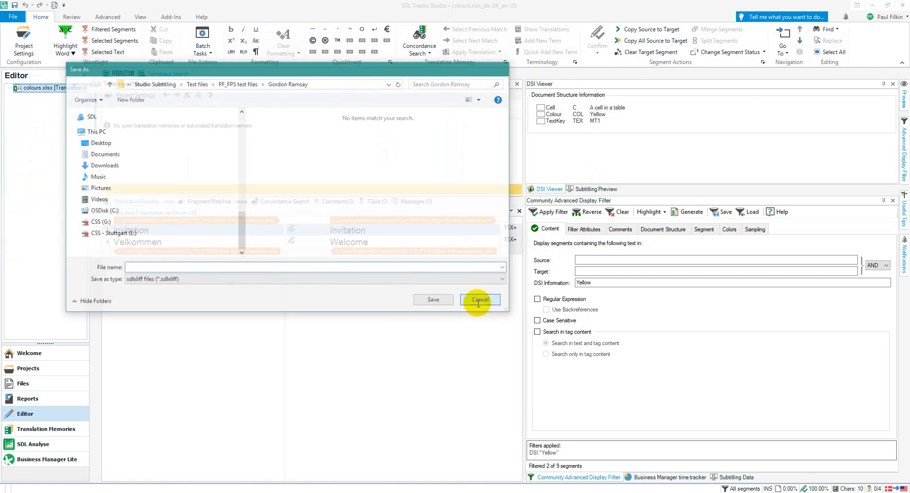
pyautogui.click(479, 300)
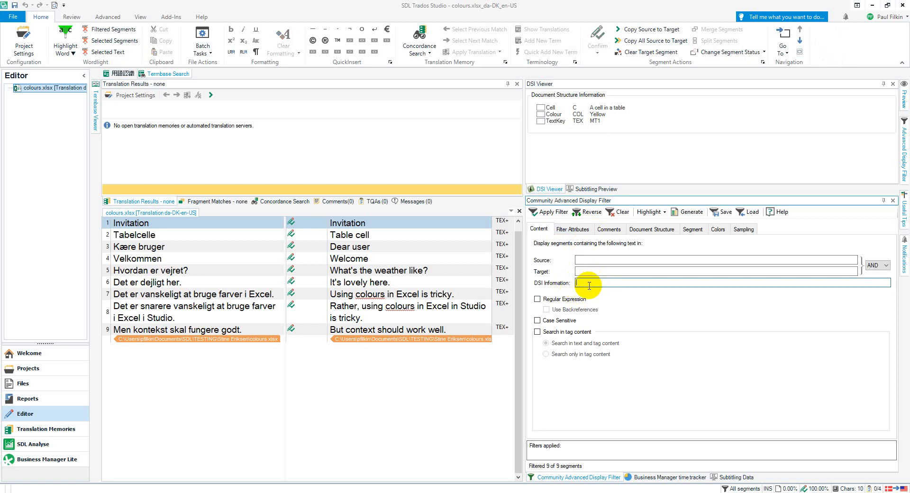
# Filter to the Red segments 2, 3, 8 and 9, then clear the filter and begin entering Green
pyautogui.write('Red')
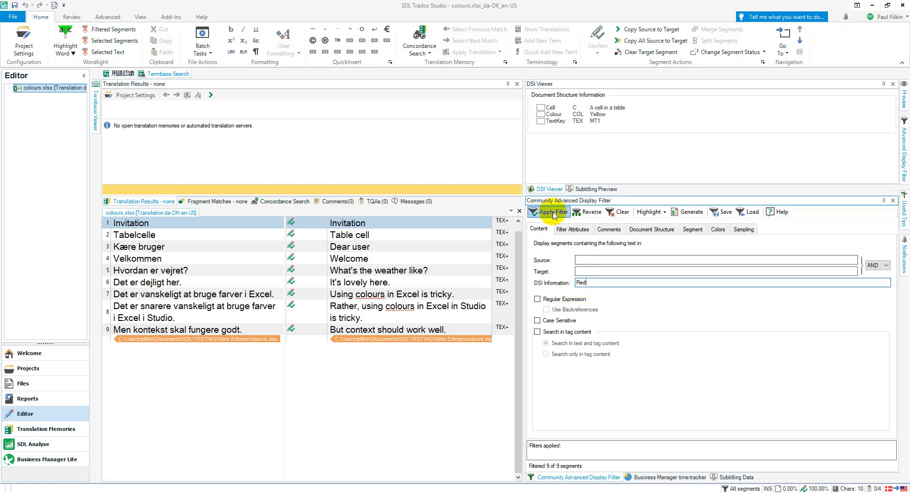
pyautogui.click(551, 212)
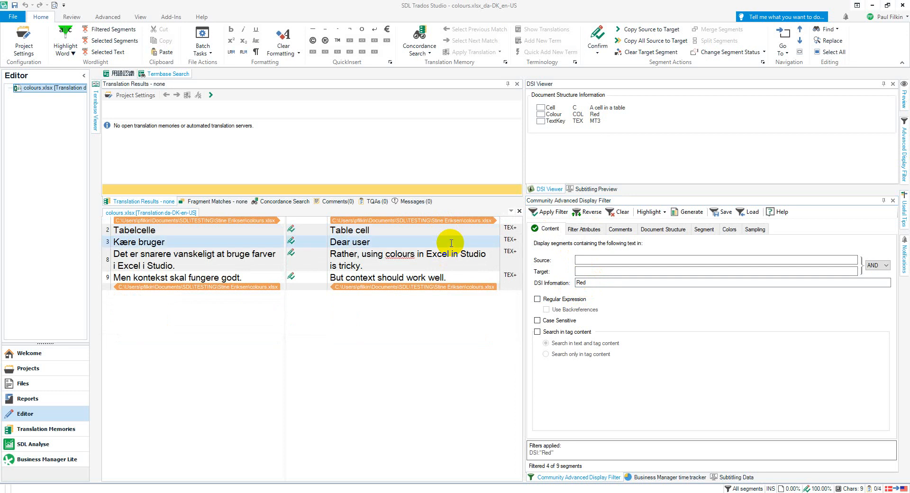
pyautogui.click(386, 277)
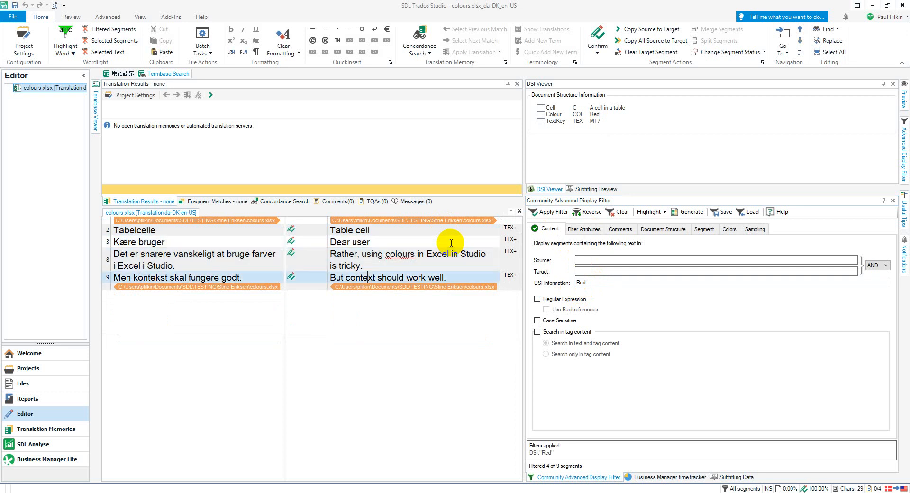
pyautogui.click(619, 211)
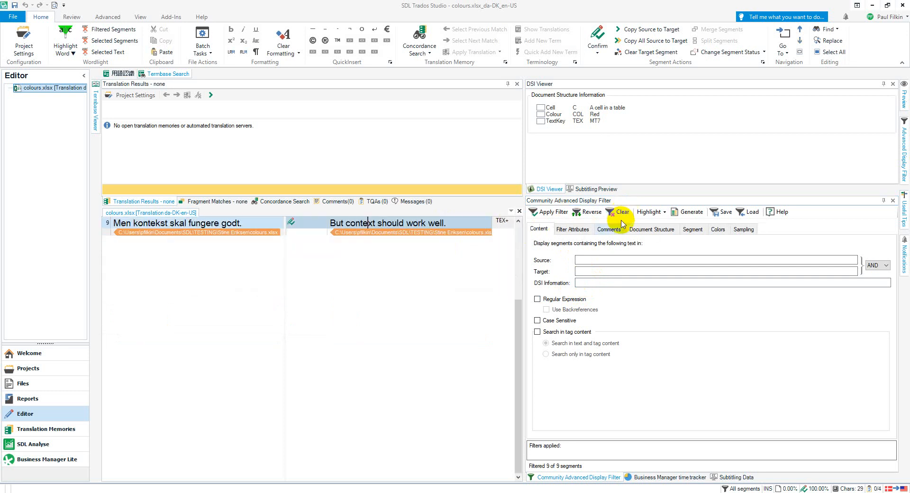
pyautogui.write('Green')
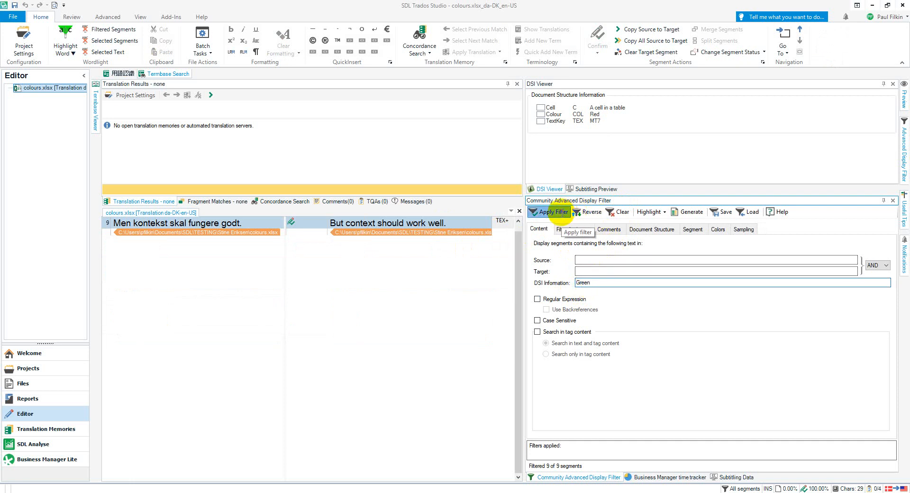
# Apply the Green DSI filter to show segments 5, 6 and 7
pyautogui.click(552, 211)
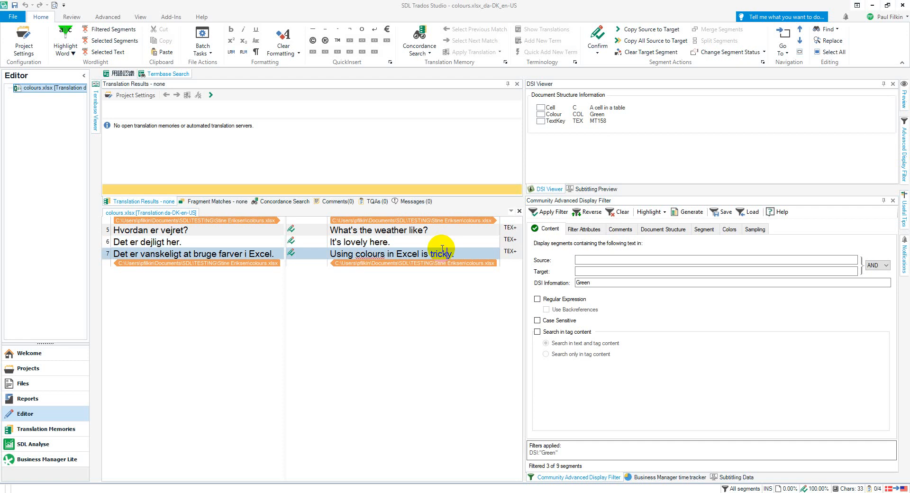
pyautogui.moveTo(612, 153)
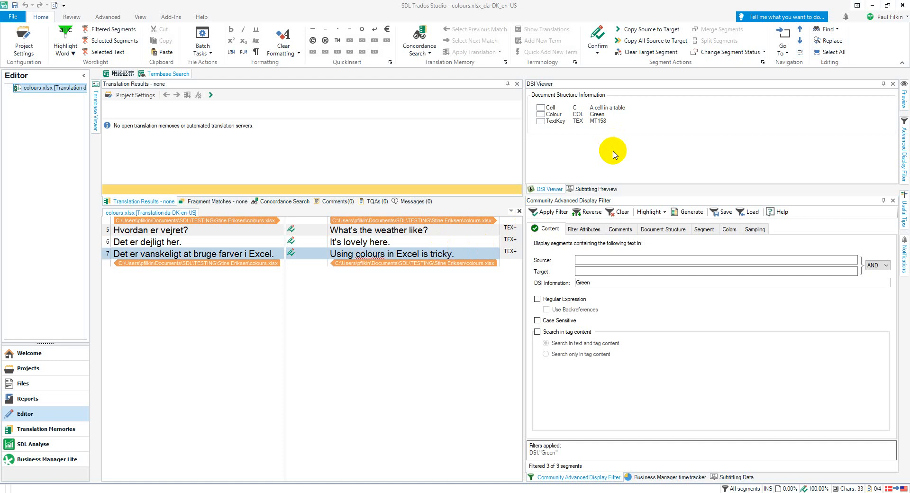
pyautogui.moveTo(670, 98)
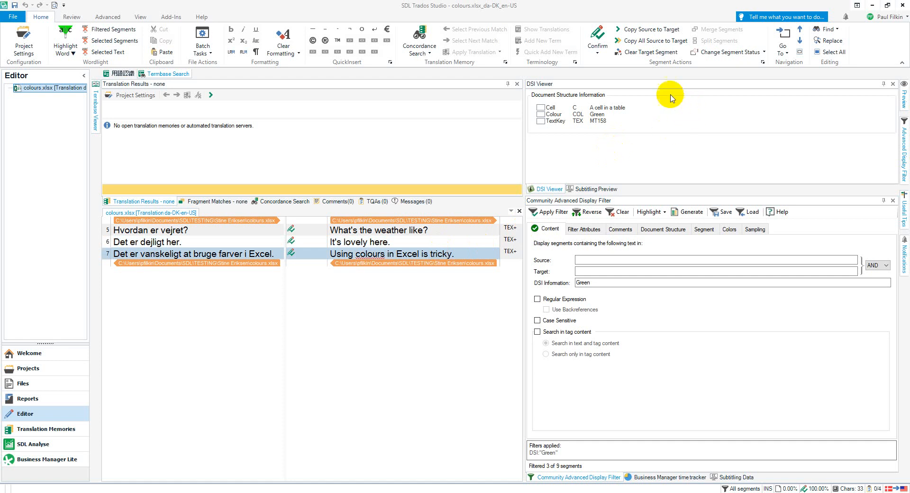
pyautogui.moveTo(432, 169)
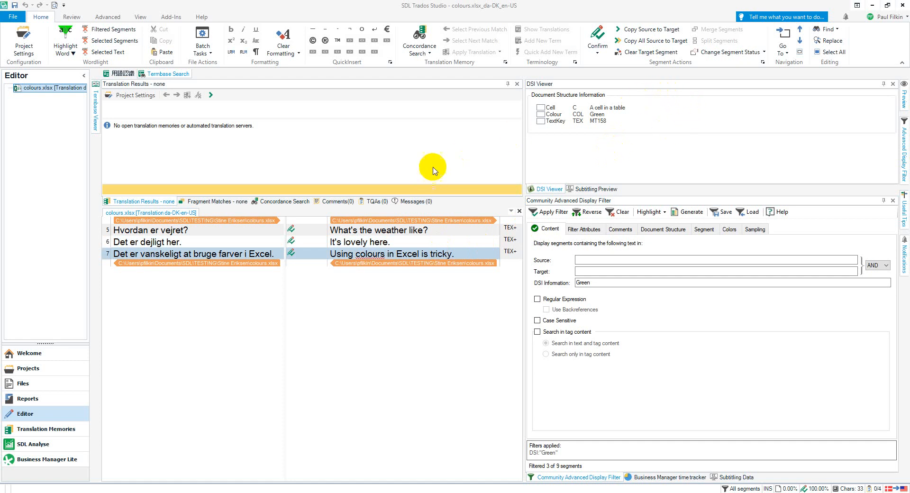